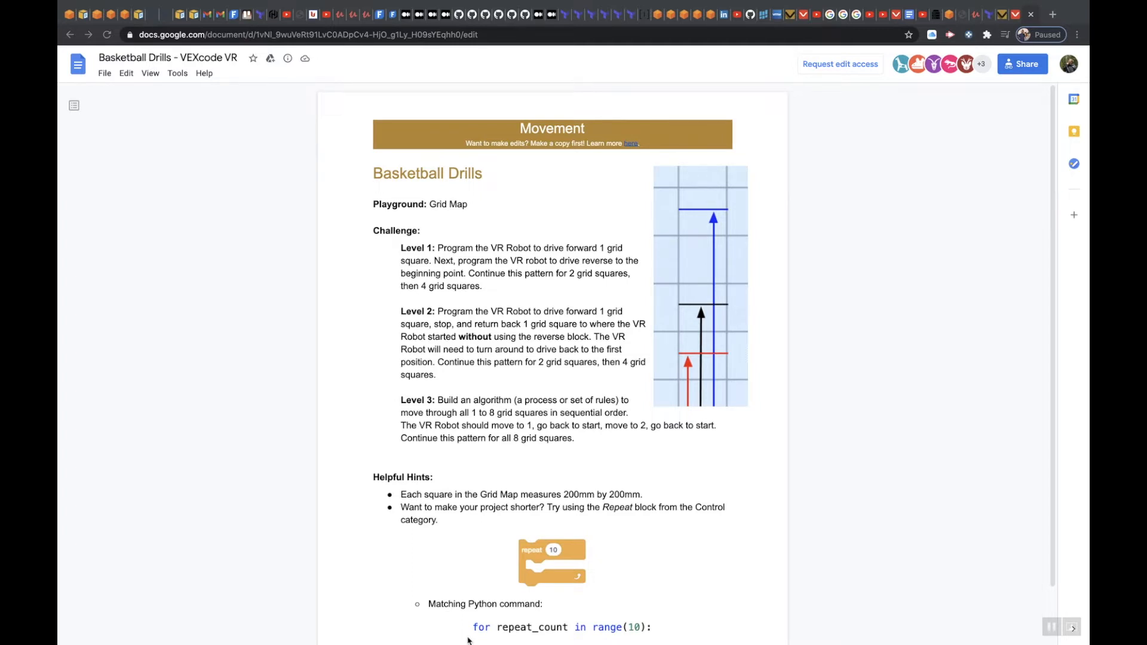
mouse_move(340, 300)
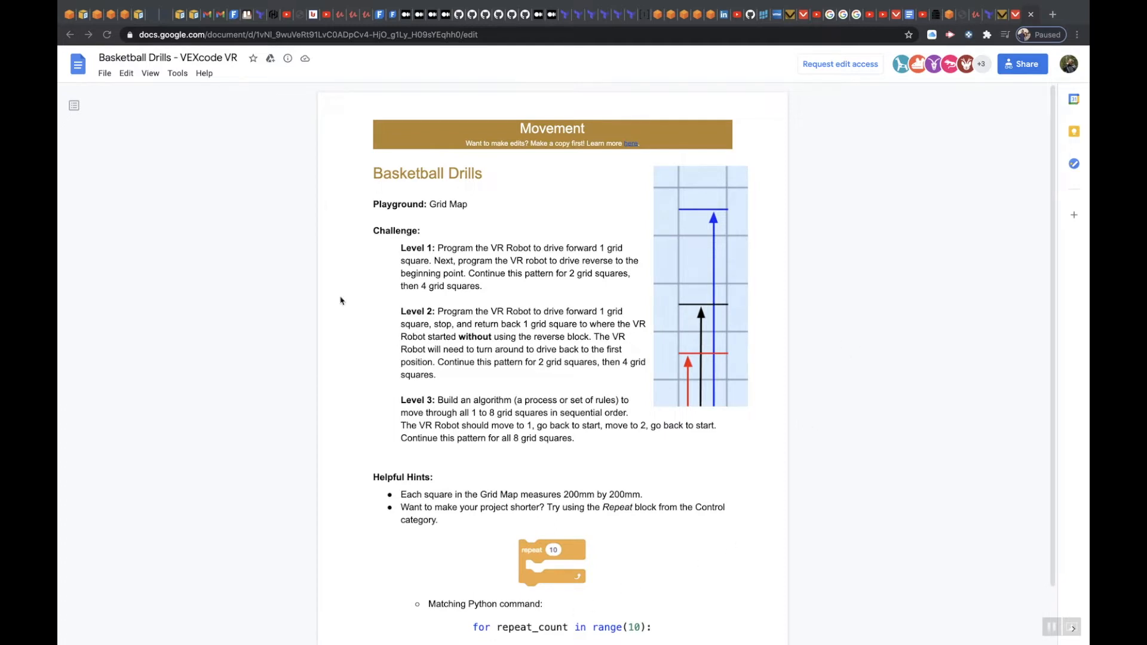
mouse_move(399, 201)
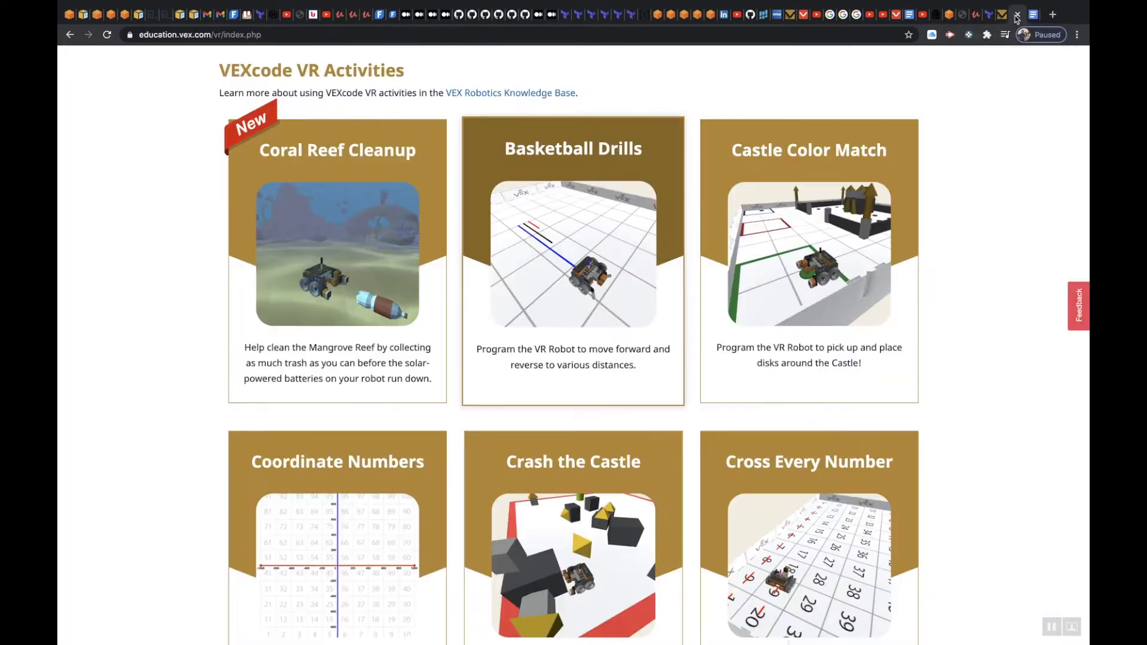
mouse_move(1001, 14)
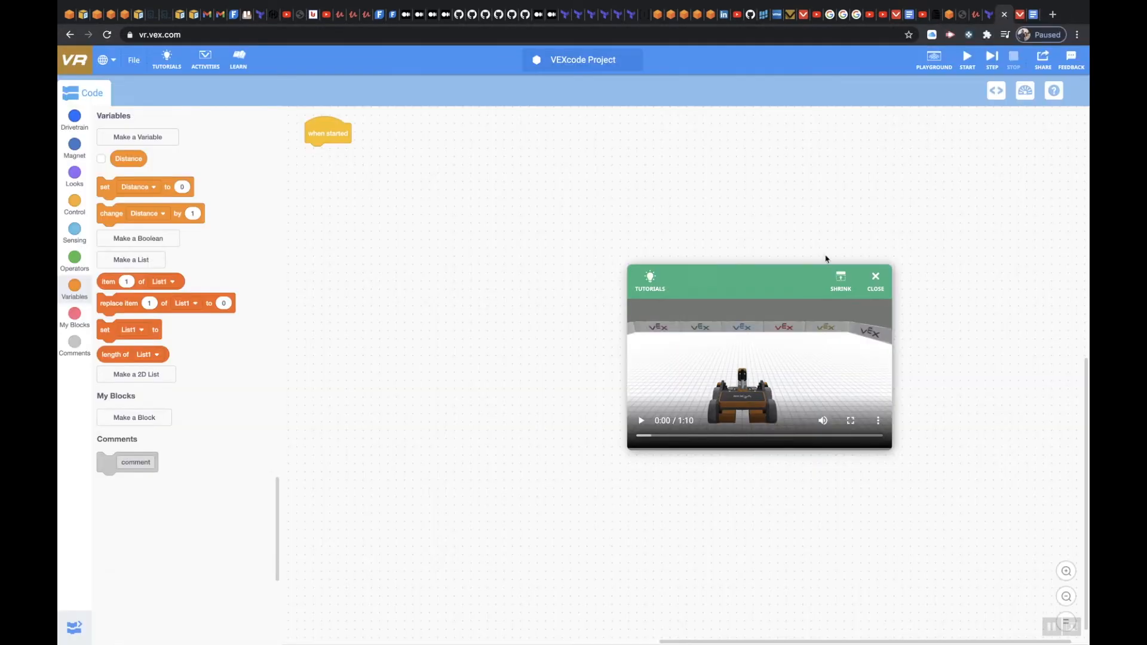
Close the tutorial video and show the Grid Map playground beside the code
left_click(874, 282)
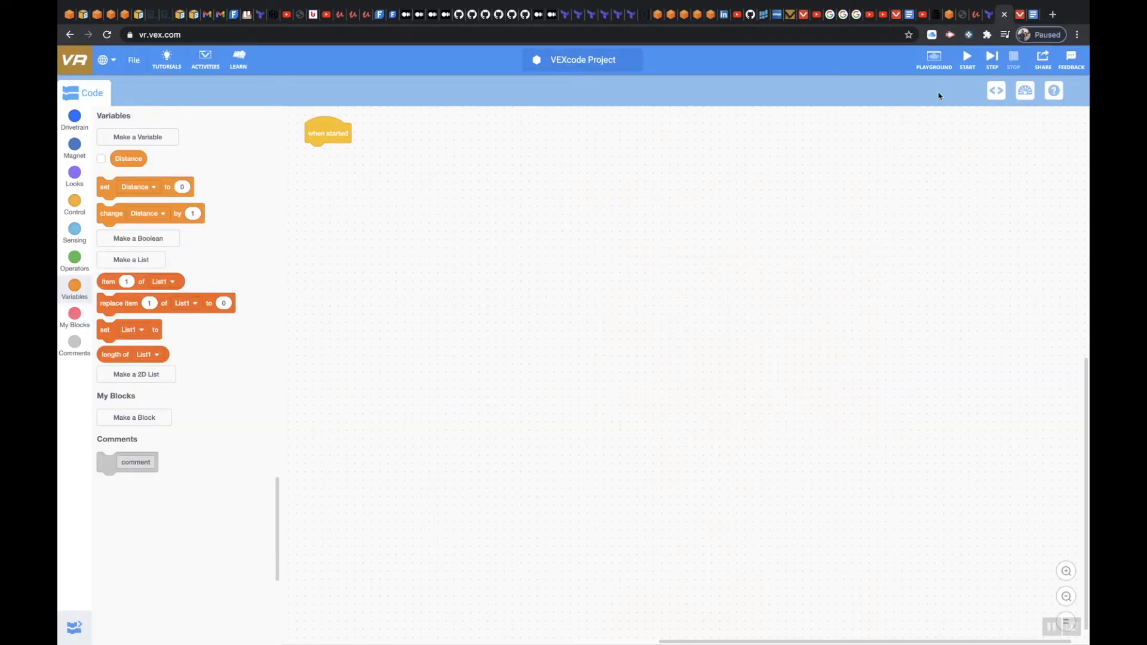
left_click(933, 58)
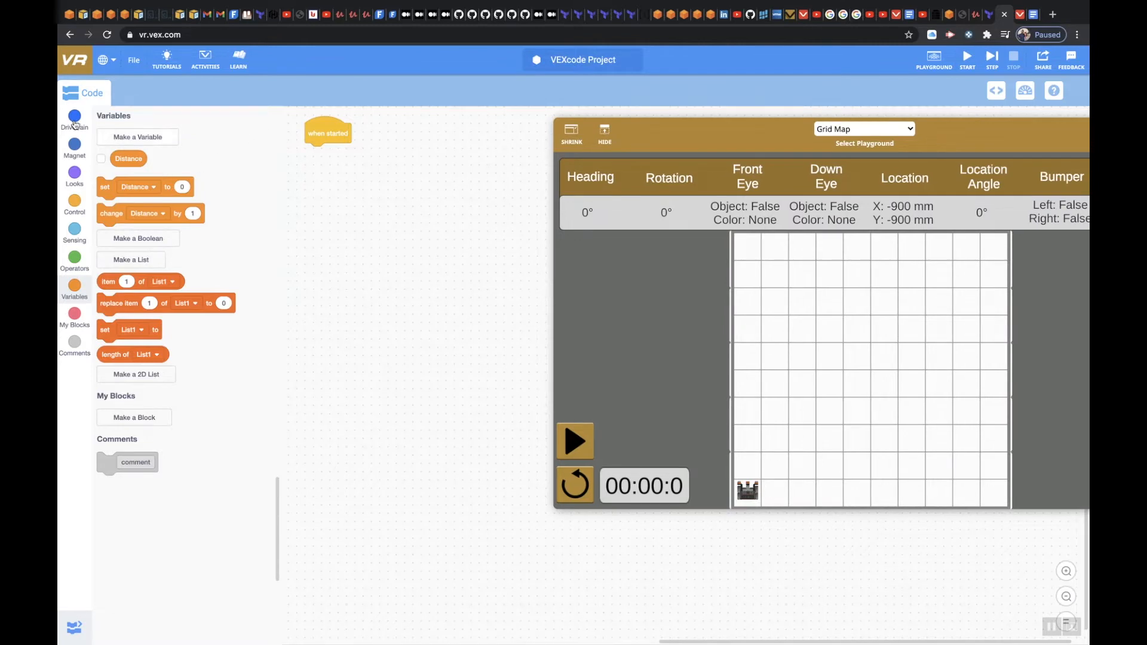
Attach a 'set drive velocity to 100%' block under 'when started'
left_click(74, 117)
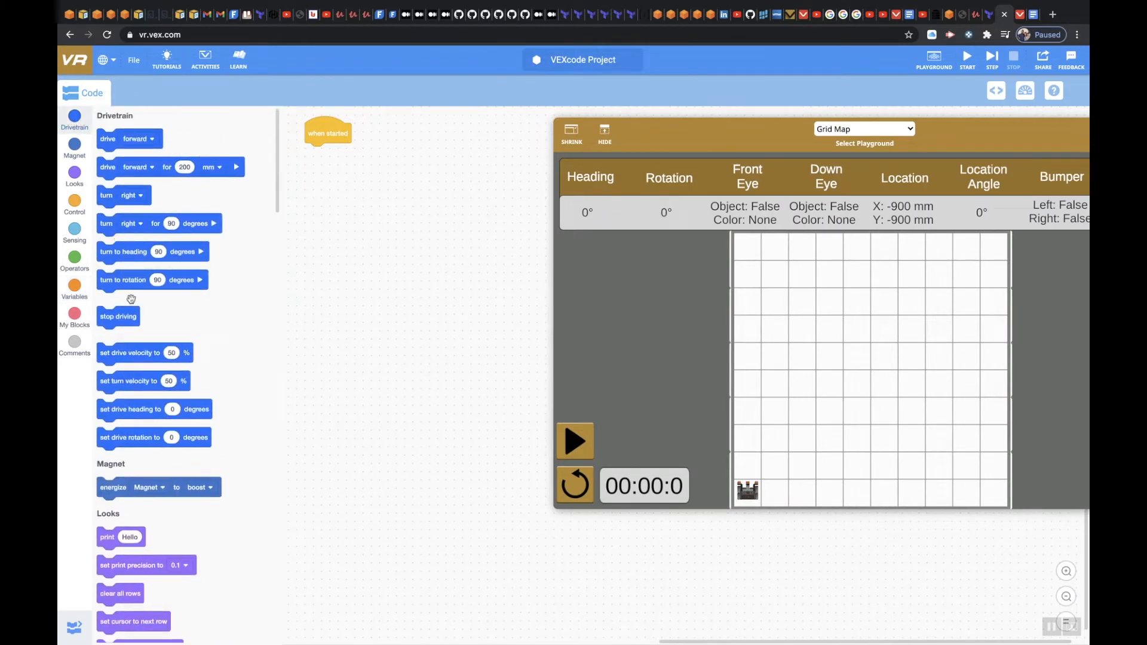
left_click_drag(144, 353, 280, 317)
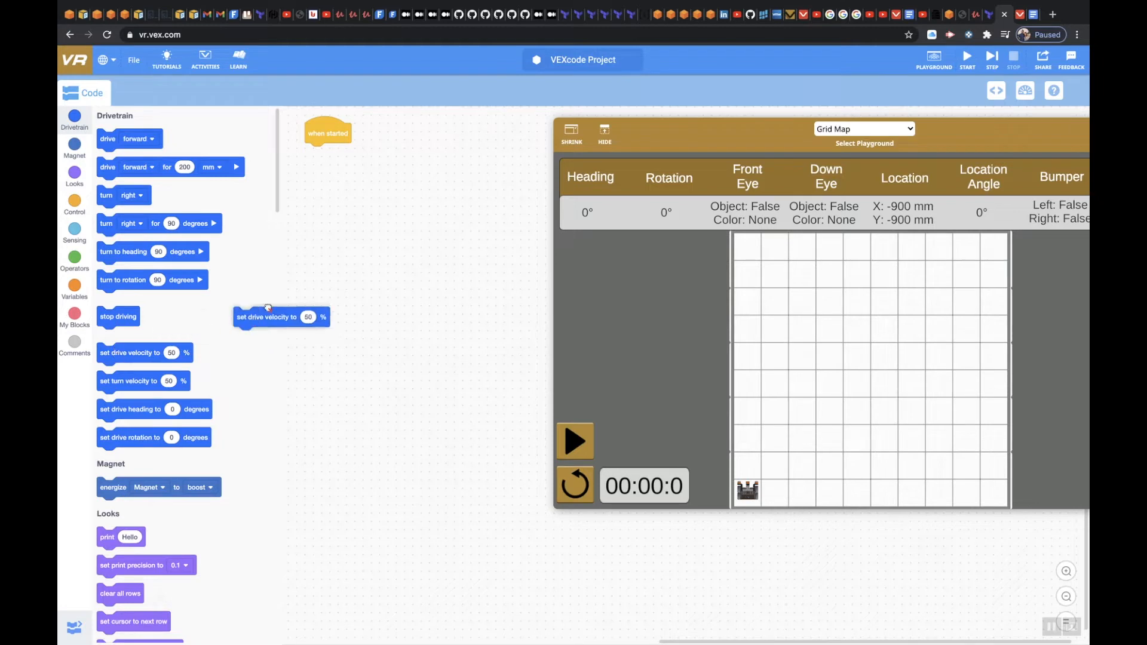
left_click_drag(267, 317, 351, 153)
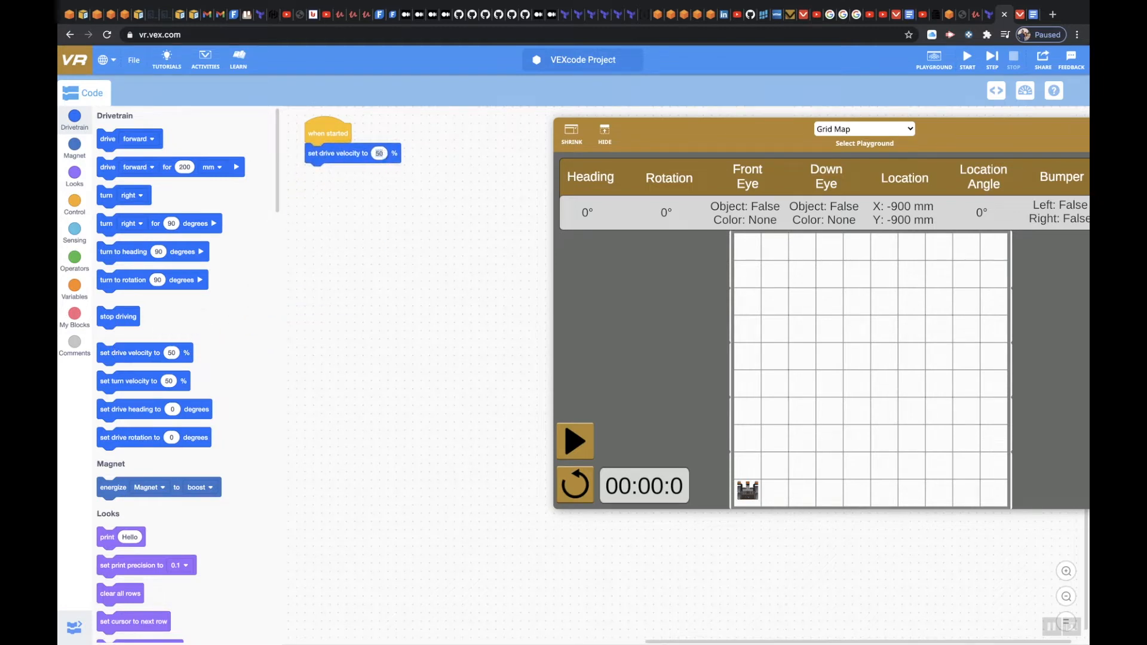
type("100")
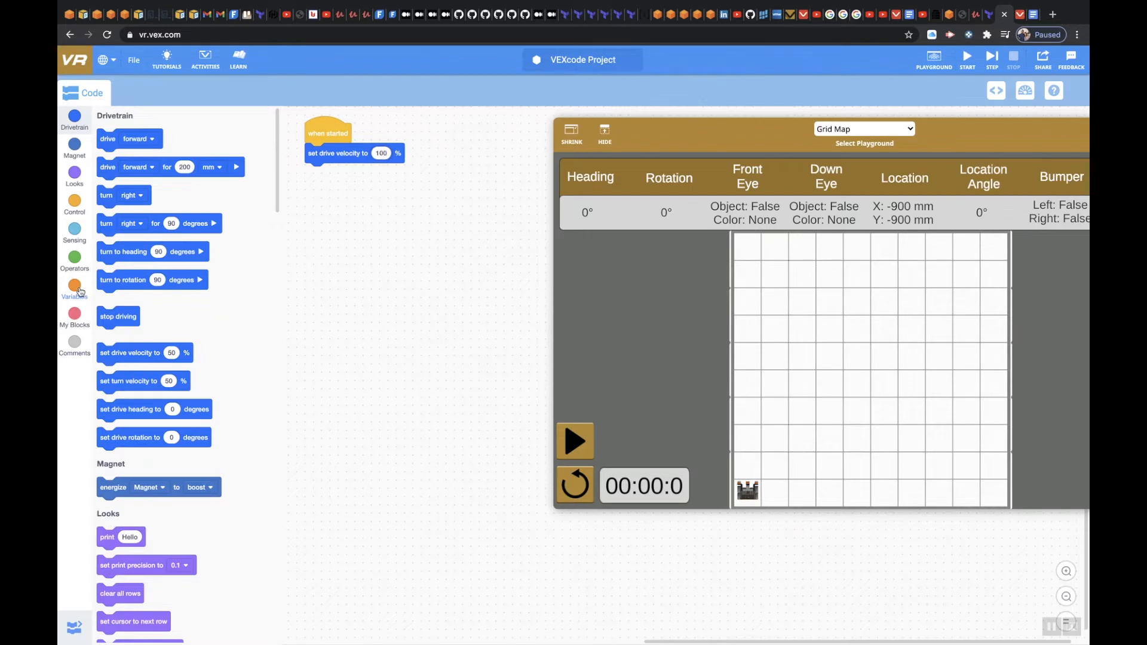
left_click(74, 285)
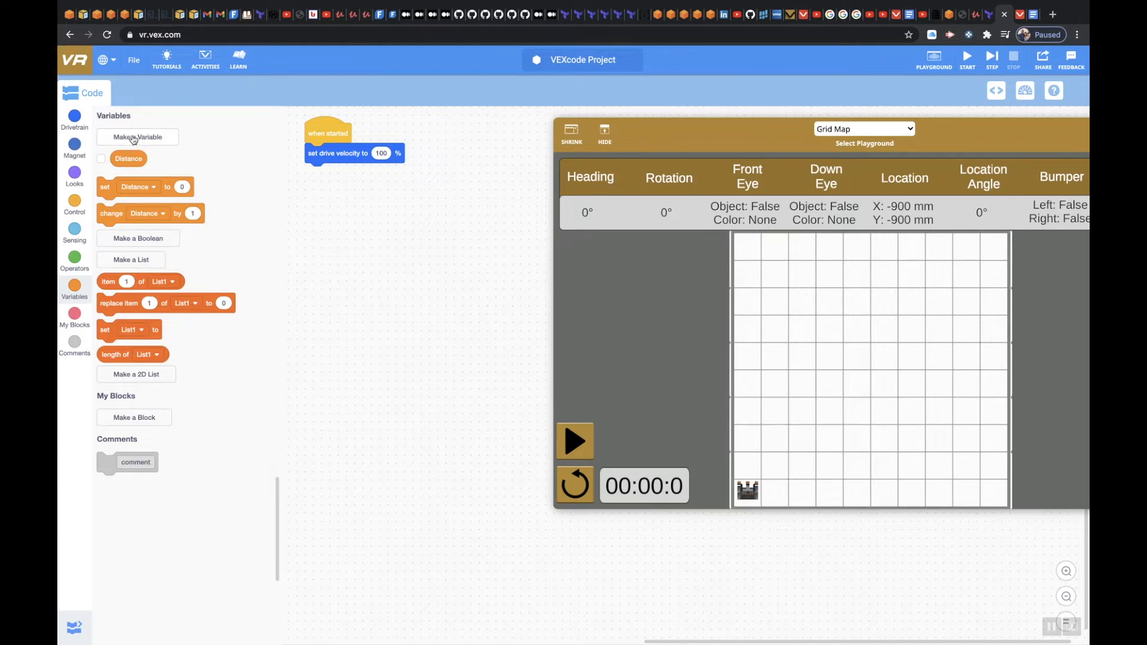
left_click(137, 136)
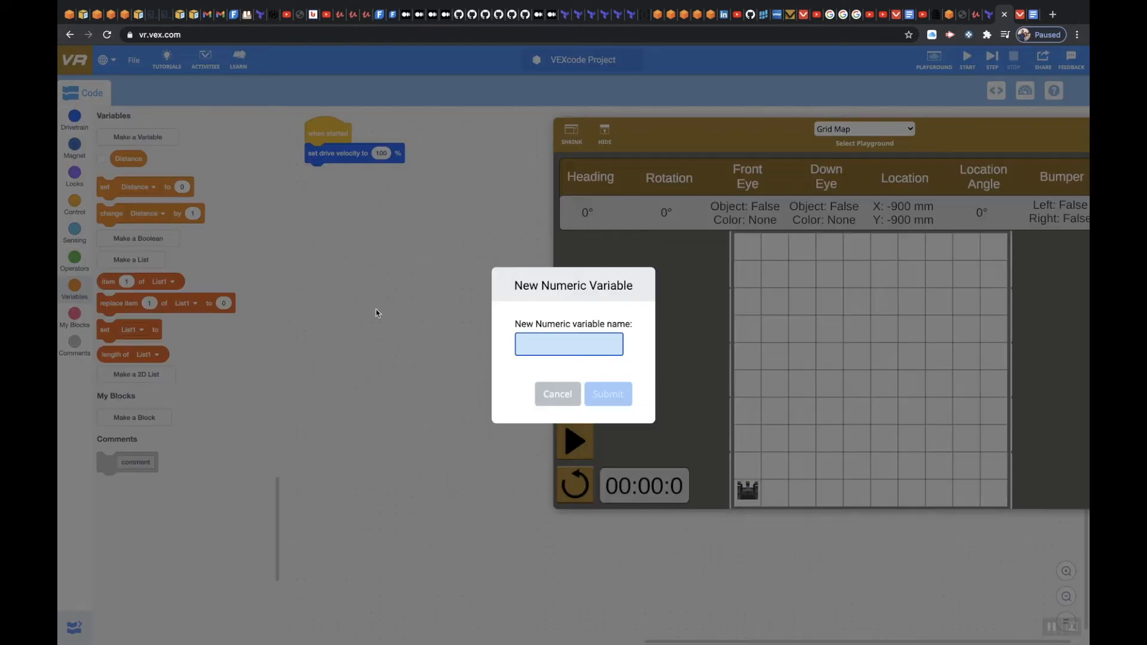
type("Distance1")
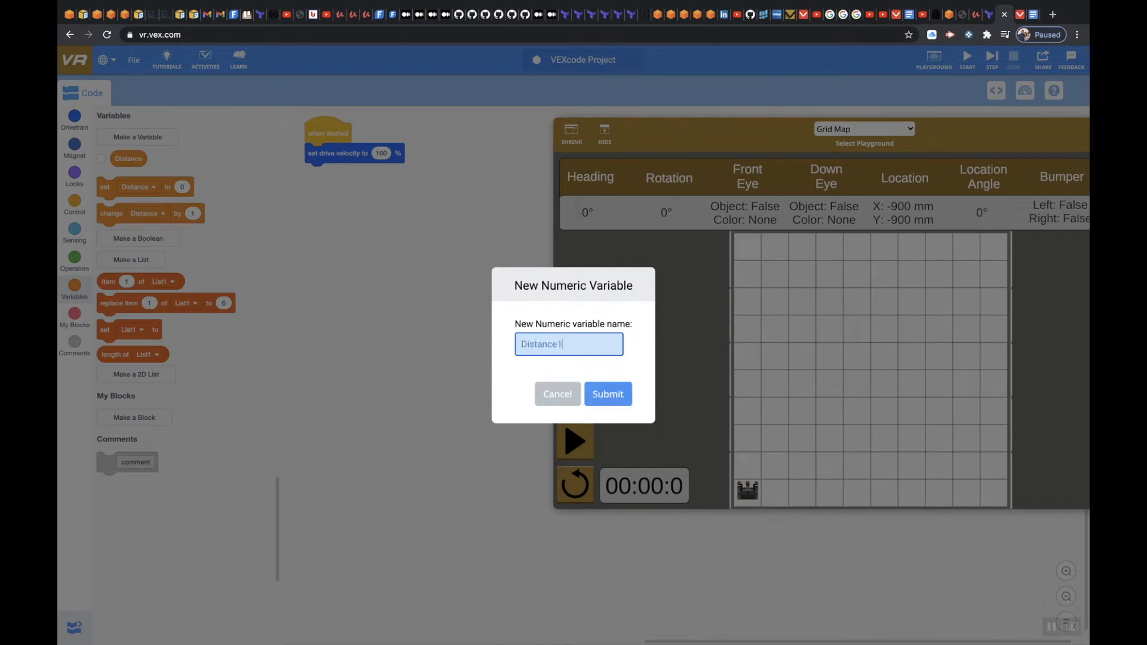
left_click(607, 394)
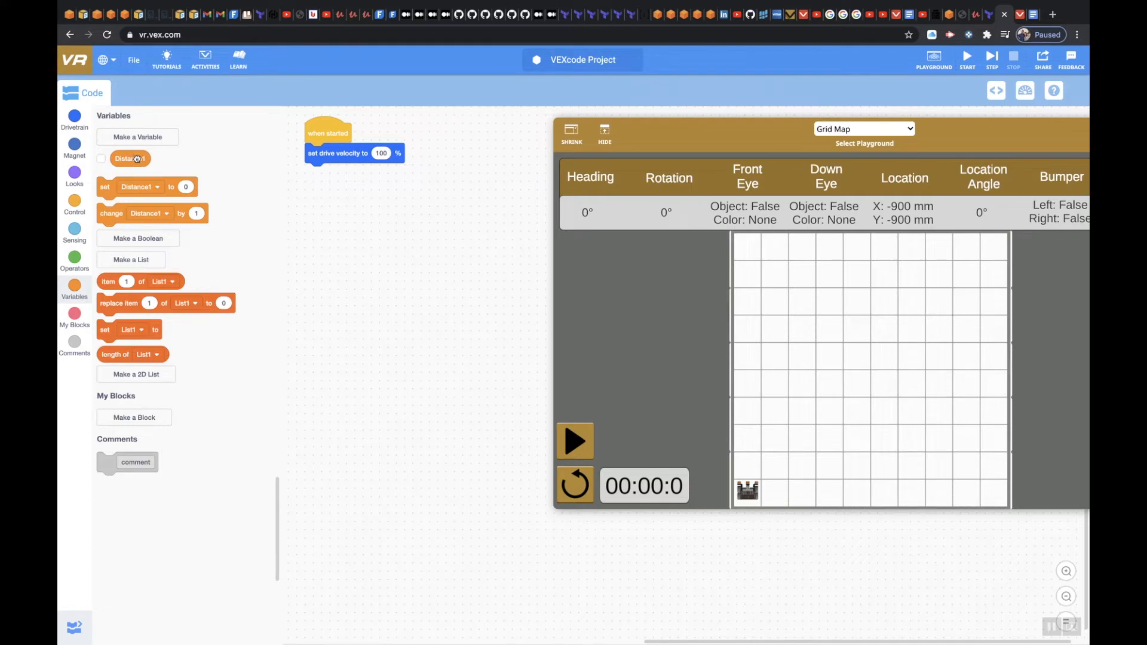
right_click(130, 159)
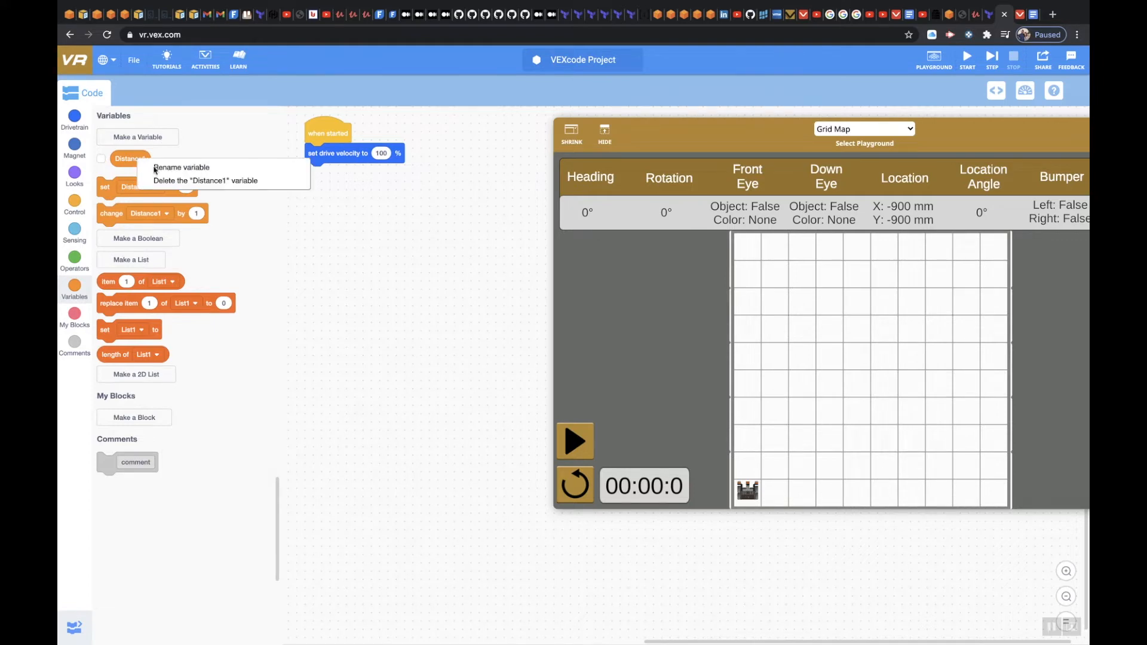
left_click(180, 167)
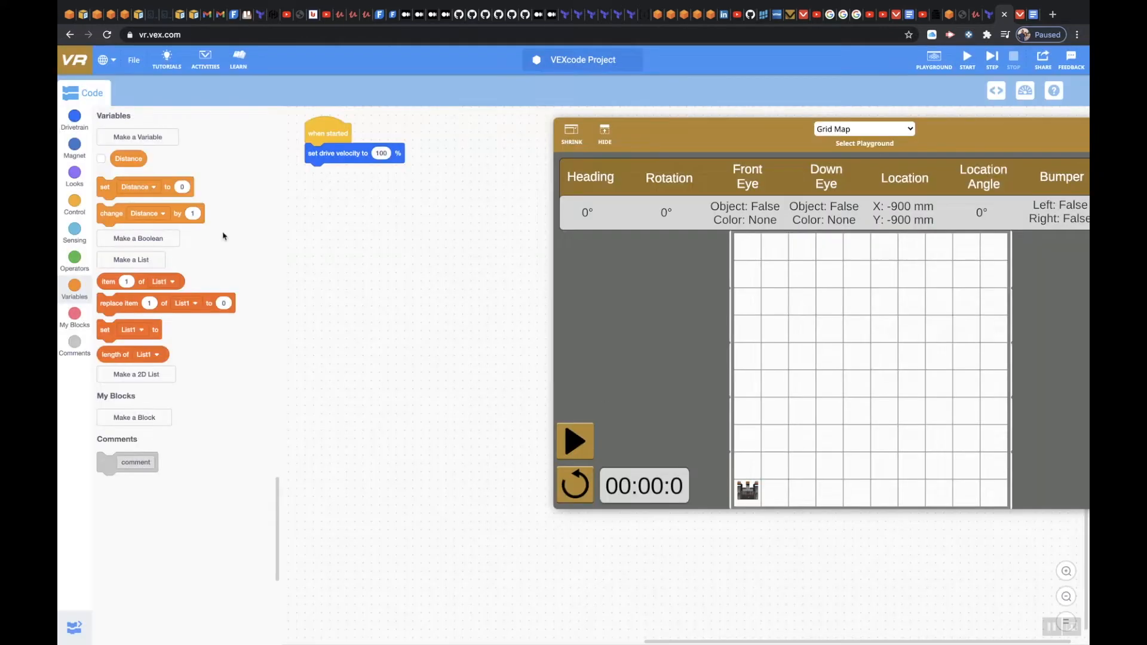
left_click(137, 187)
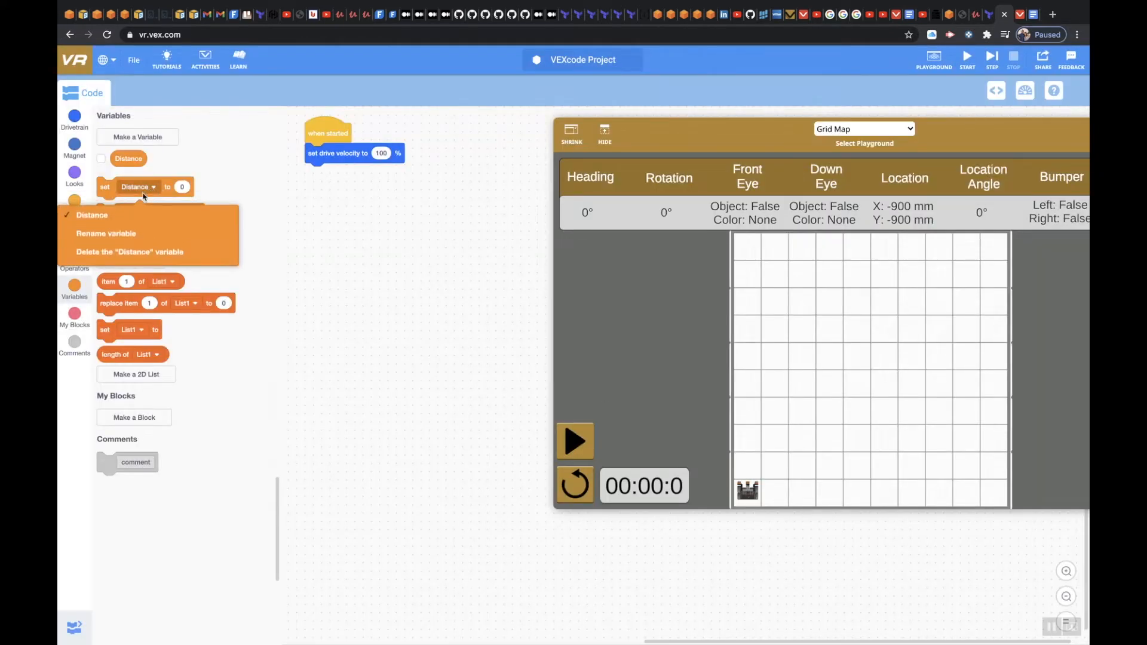
mouse_move(102, 244)
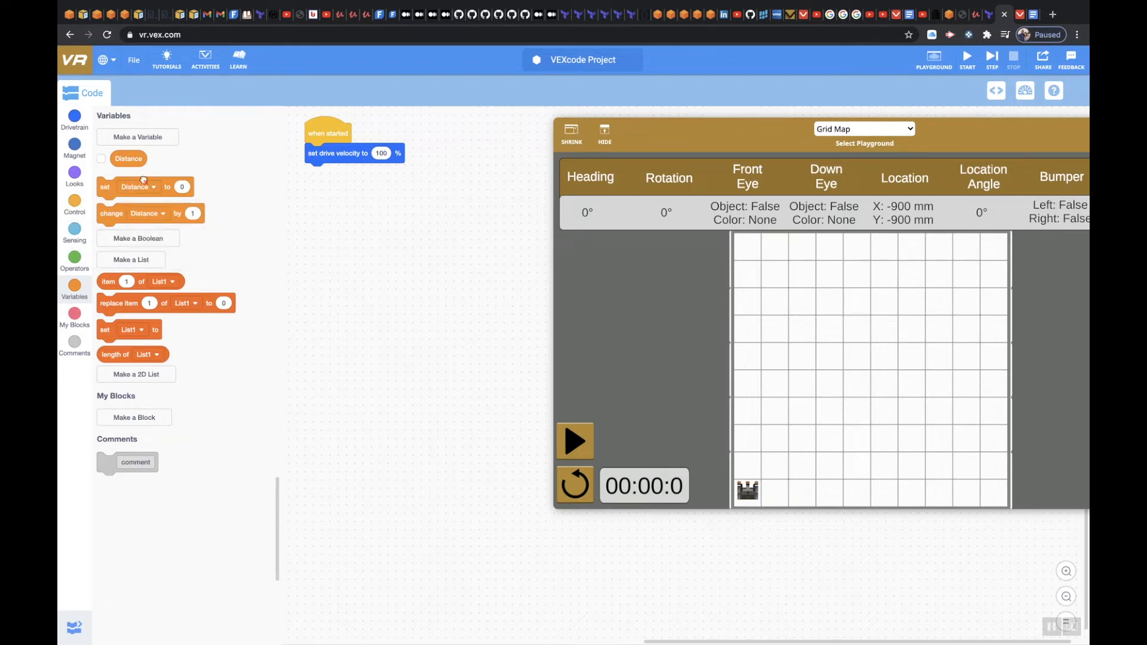
Attach a 'set Distance to 200' block below the drive velocity block
left_click_drag(139, 187, 344, 173)
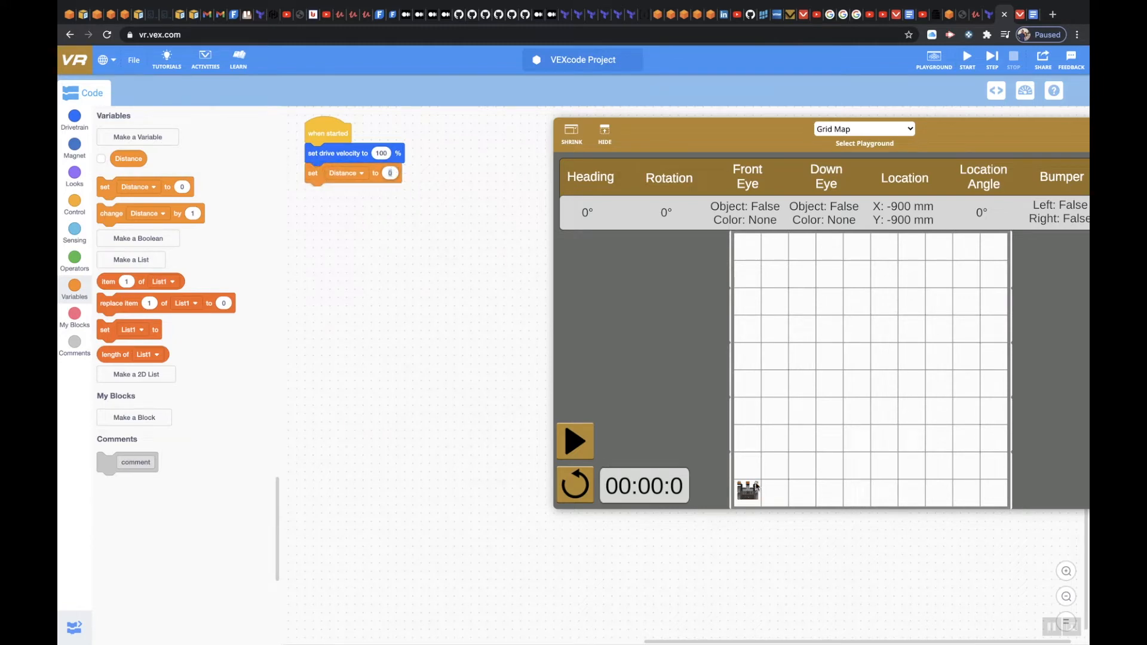
type("200")
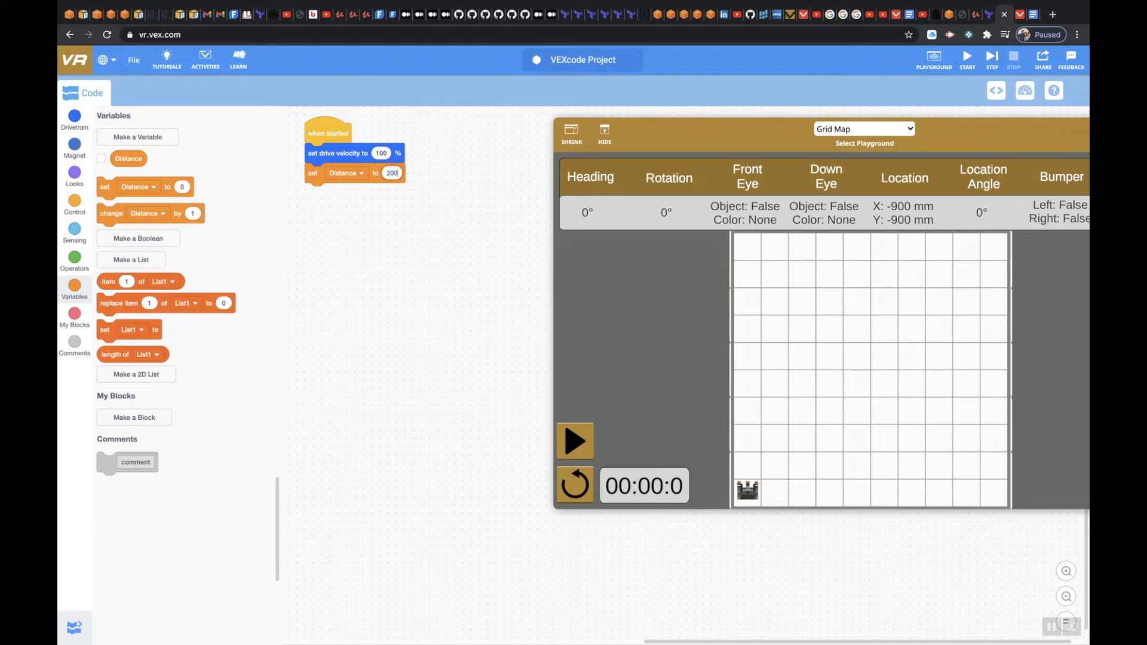
mouse_move(192, 285)
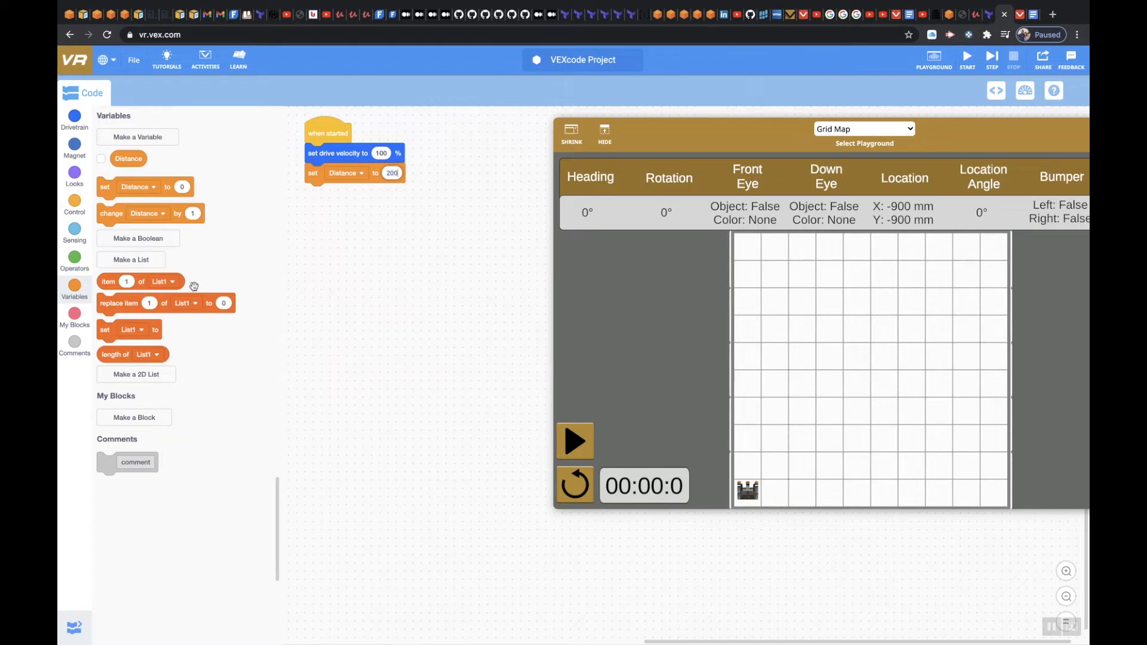
left_click(74, 202)
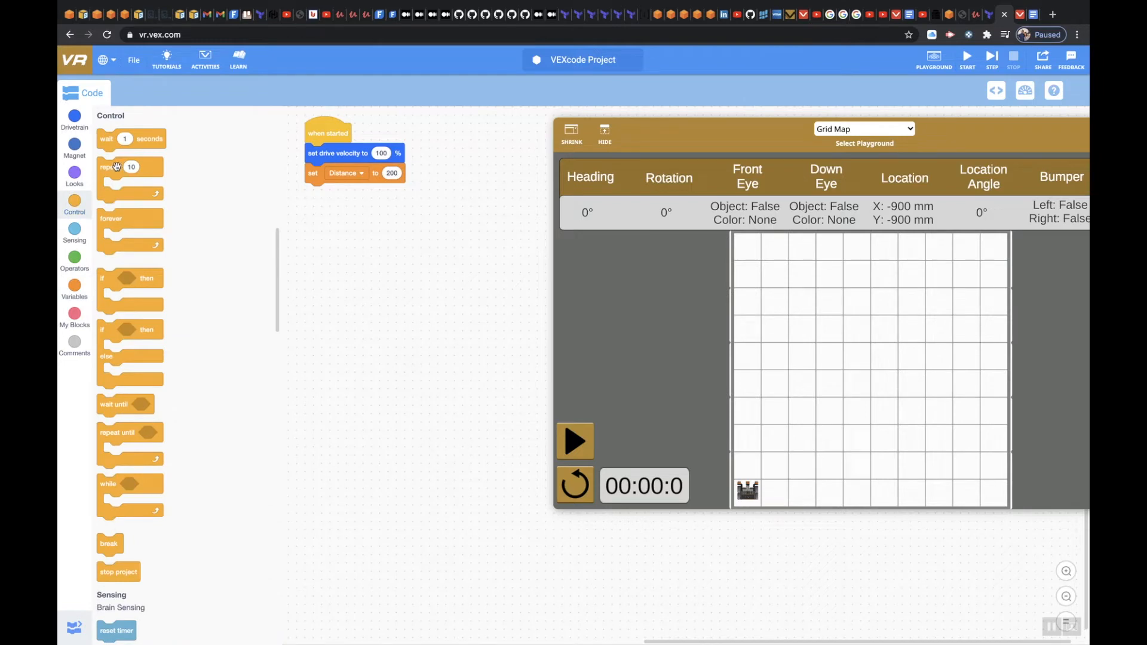
mouse_move(208, 191)
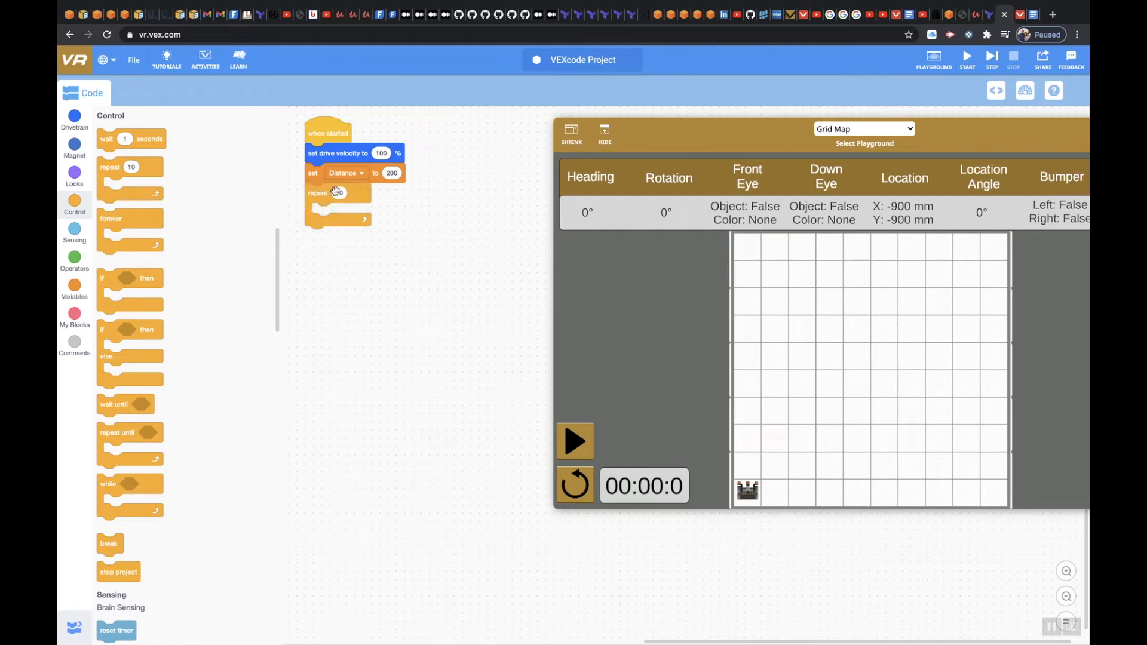
Make the loop repeat 8 times with a forward drive and a reverse drive
left_click(338, 193)
type("8")
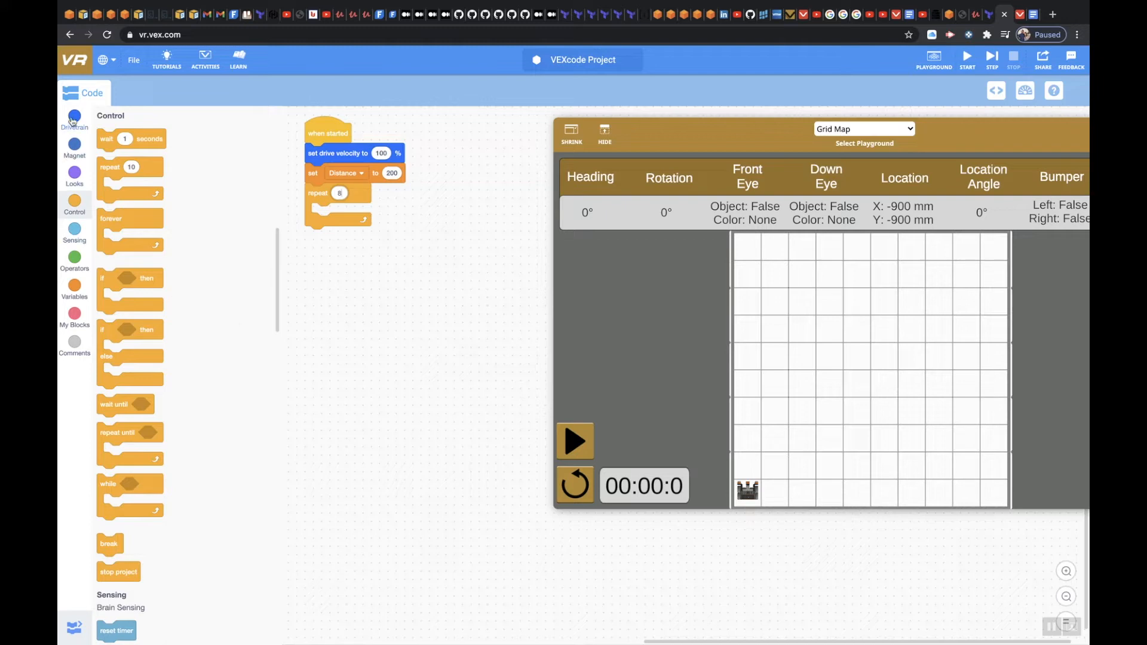
left_click(75, 118)
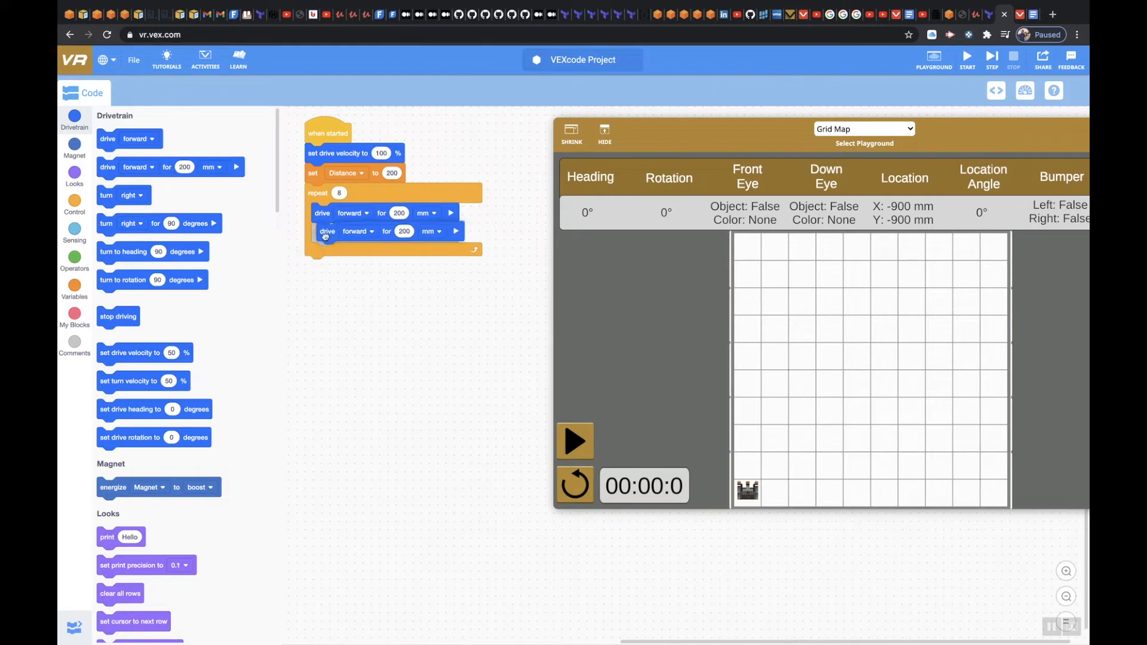
left_click(366, 233)
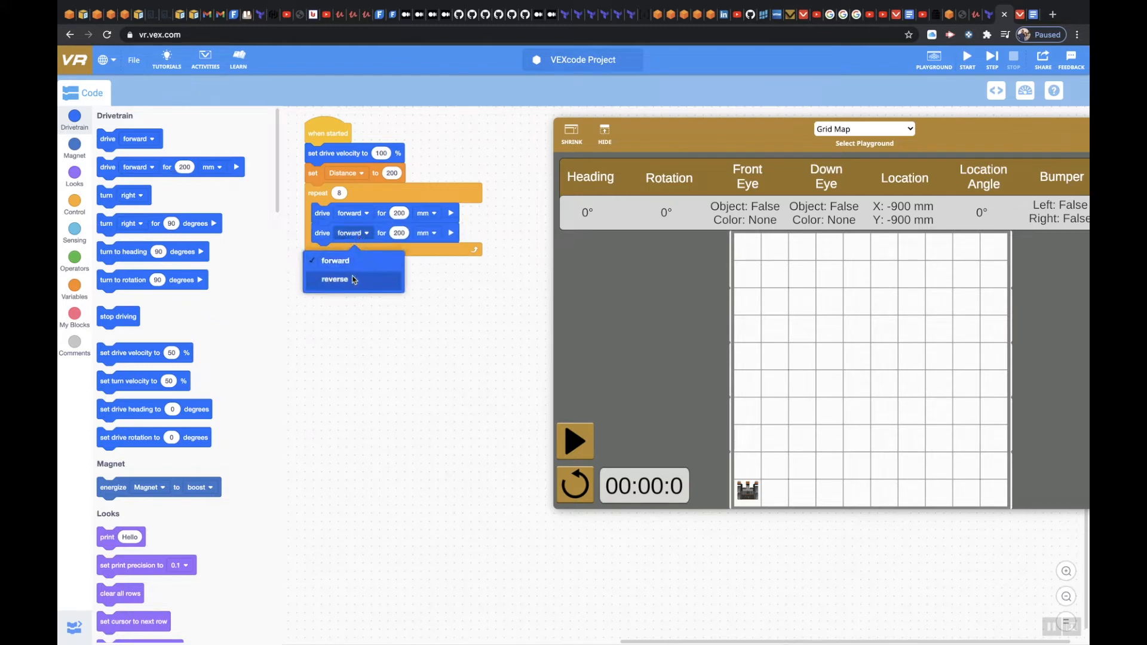
left_click(335, 279)
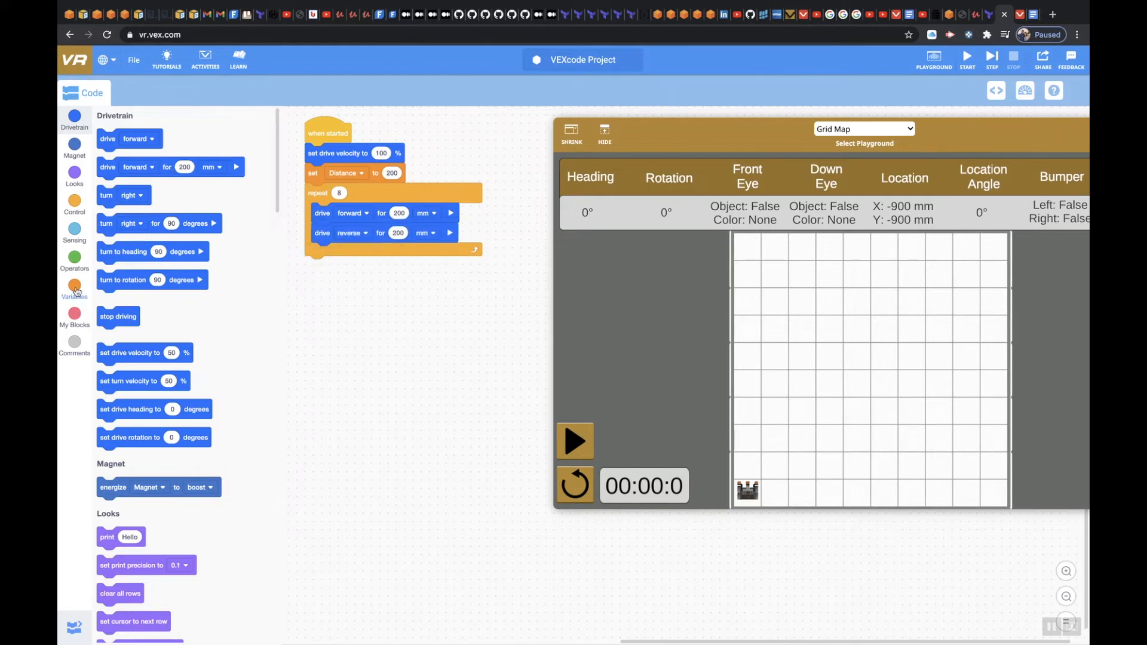
left_click(74, 287)
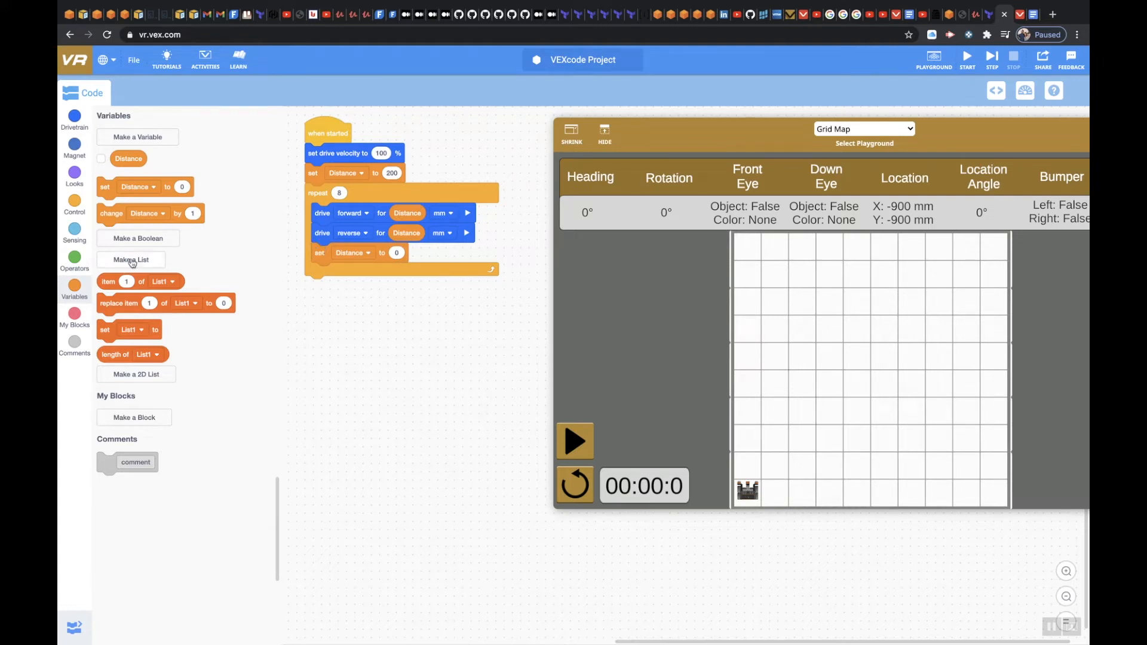
Build 'set Distance to Distance + 200' with an addition operator block
left_click(74, 258)
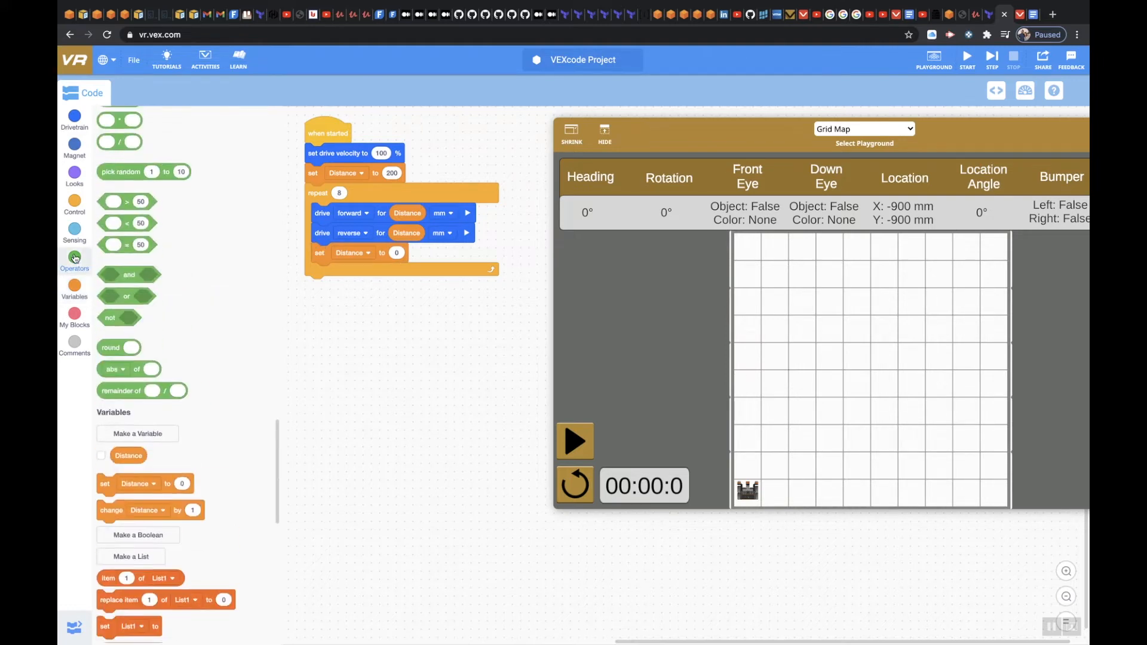
left_click(74, 258)
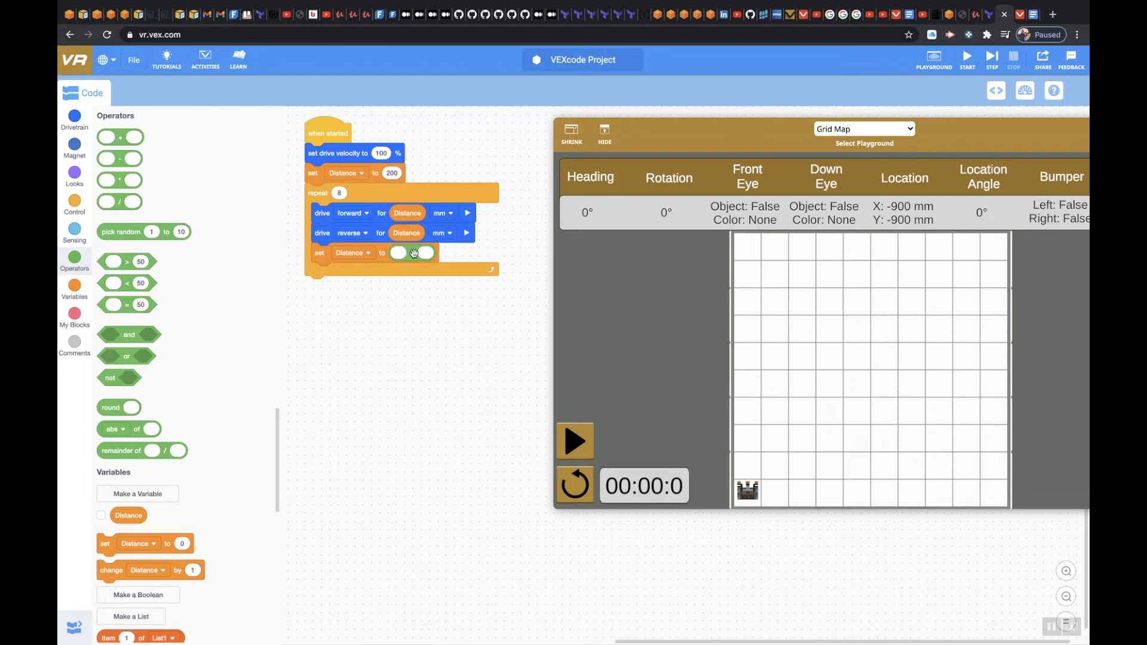
left_click(74, 286)
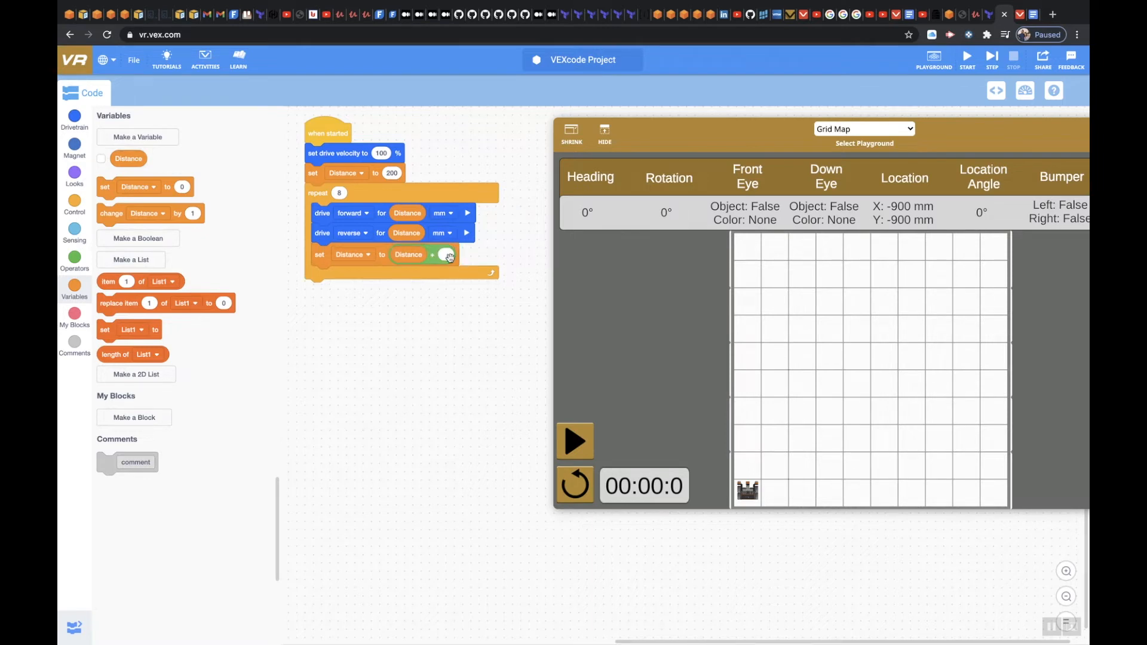
mouse_move(546, 420)
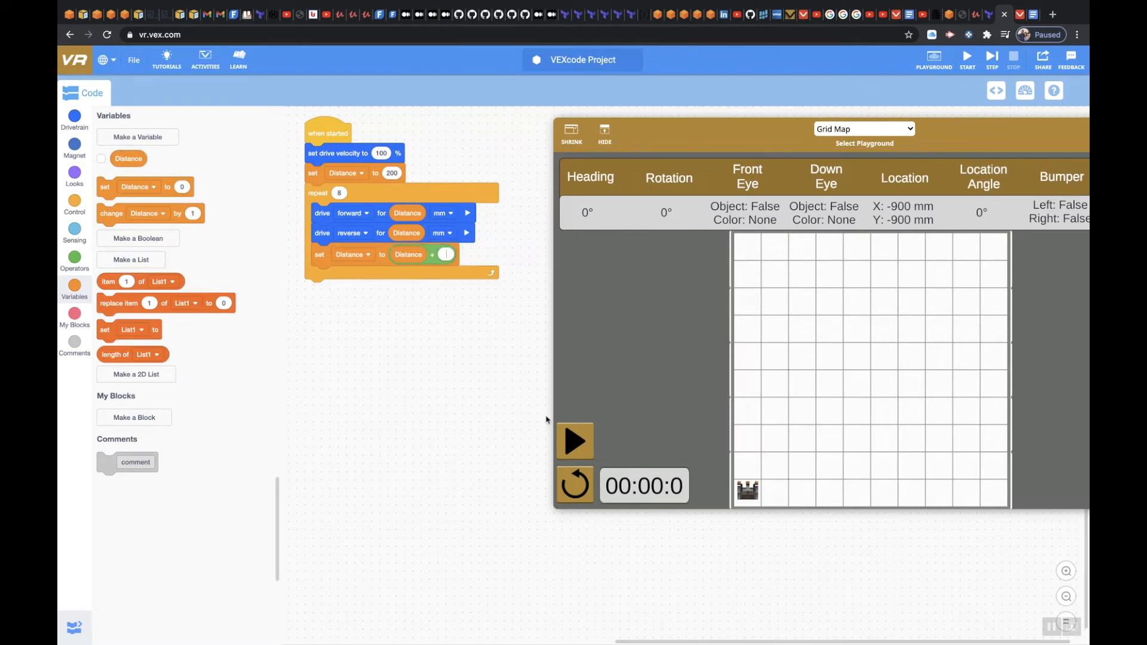
type("200")
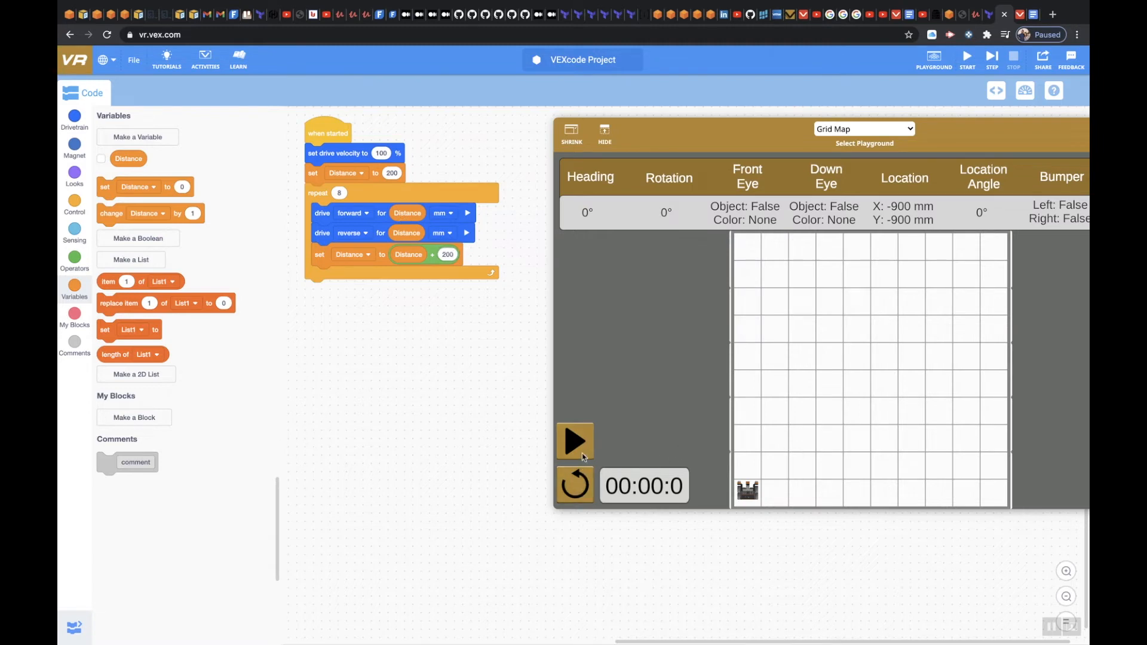
Run the program on the Grid Map, then detach the drive and set blocks from the loop
left_click(574, 441)
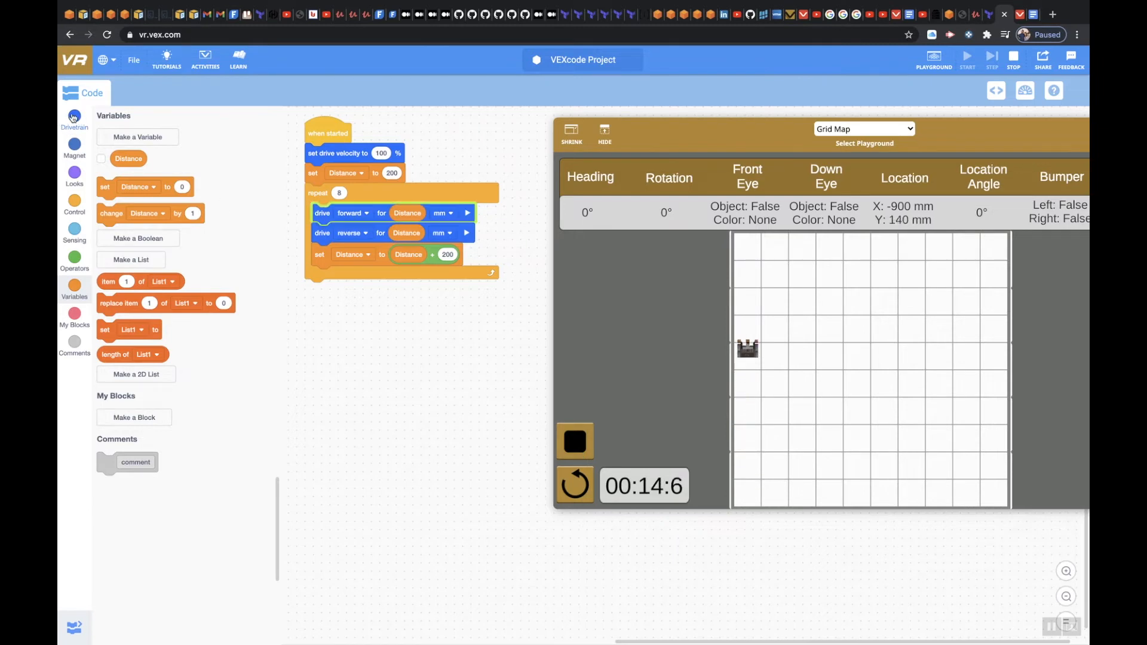
left_click(74, 120)
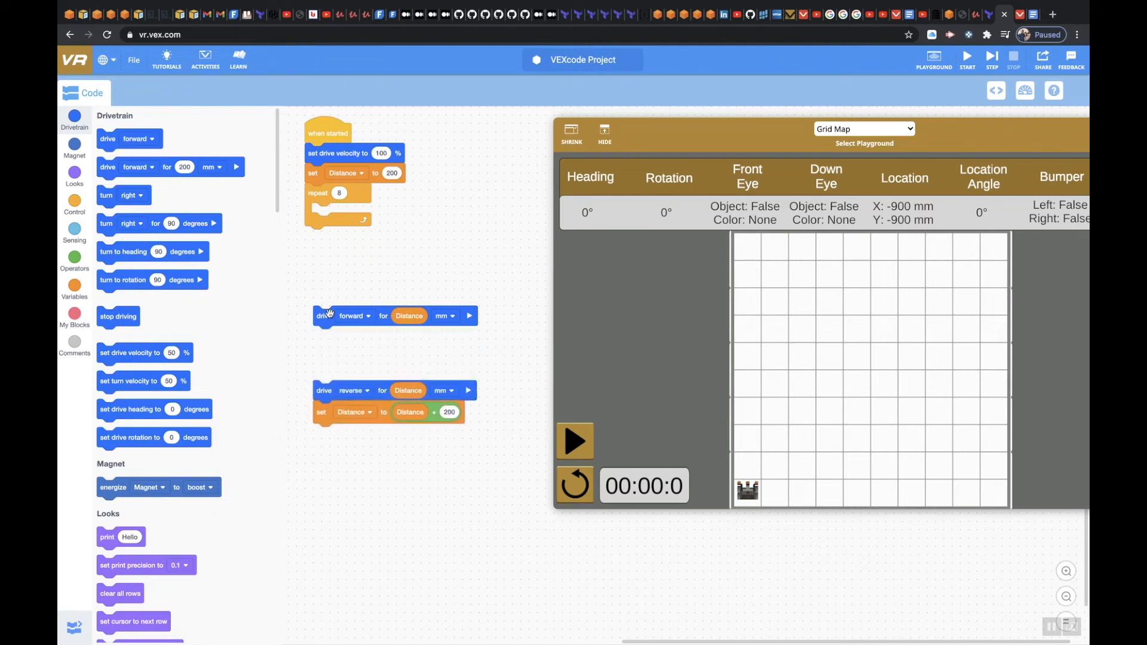
Fill the loop with two rounds of drive forward Distance and turn right 180°, then set Distance
left_click_drag(328, 315, 328, 212)
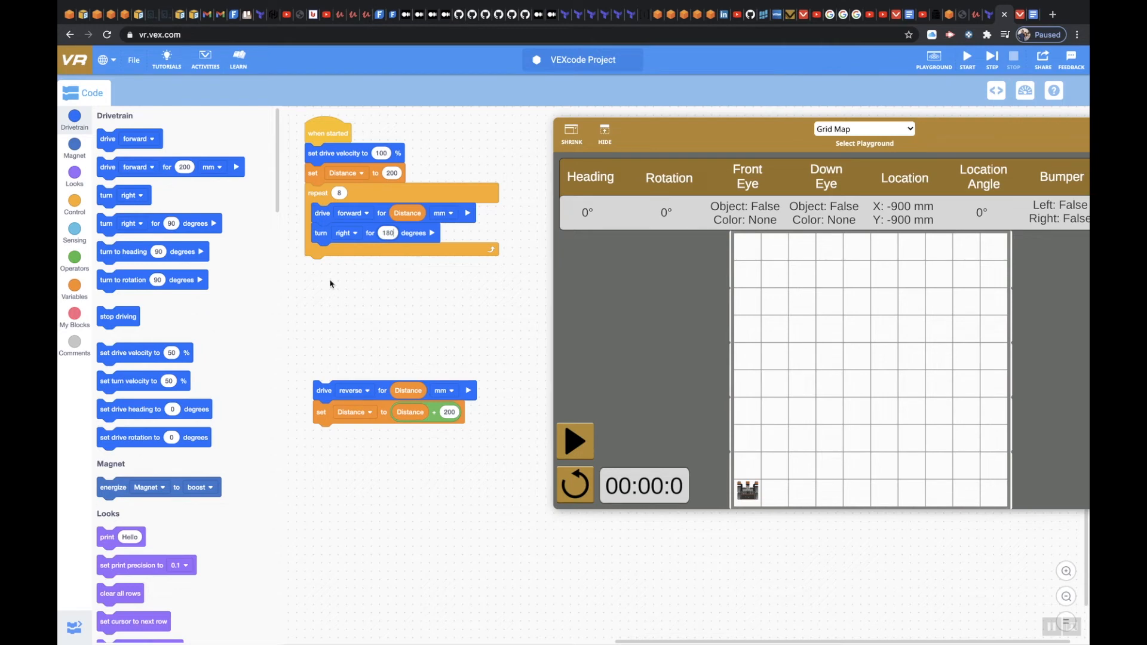
mouse_move(386, 301)
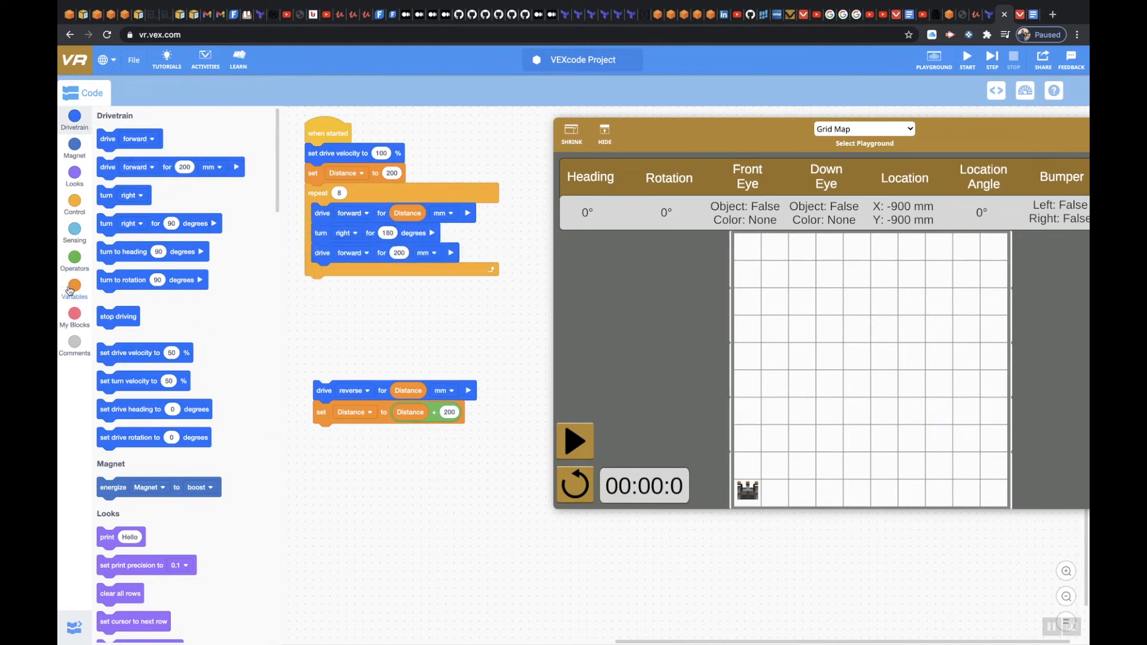
left_click(74, 287)
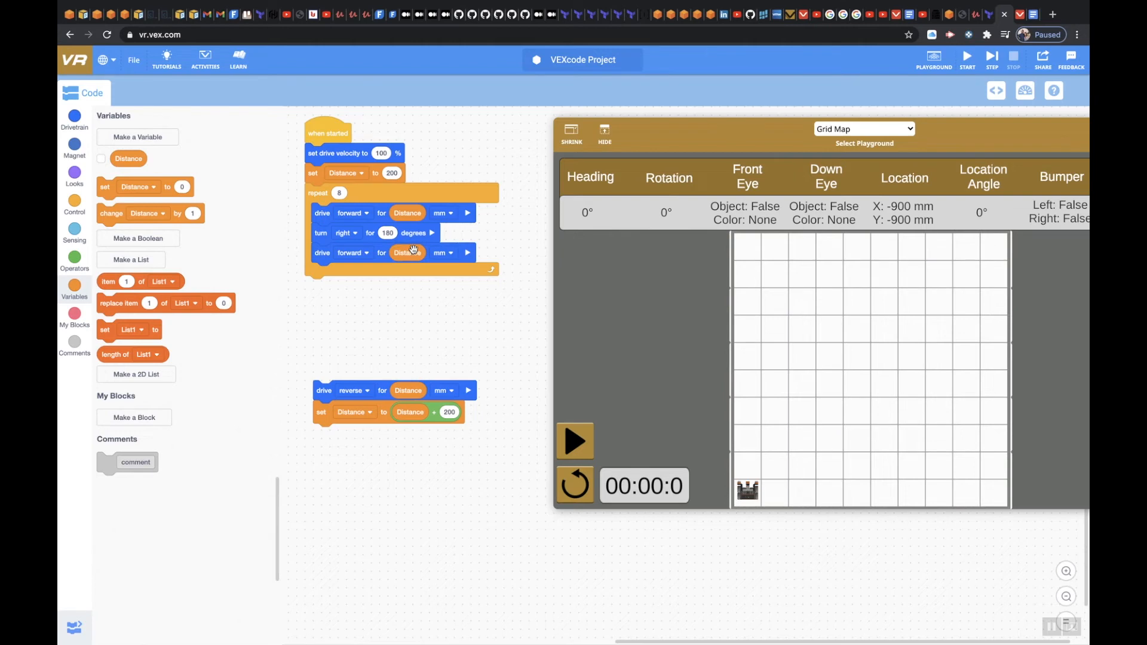
mouse_move(137, 213)
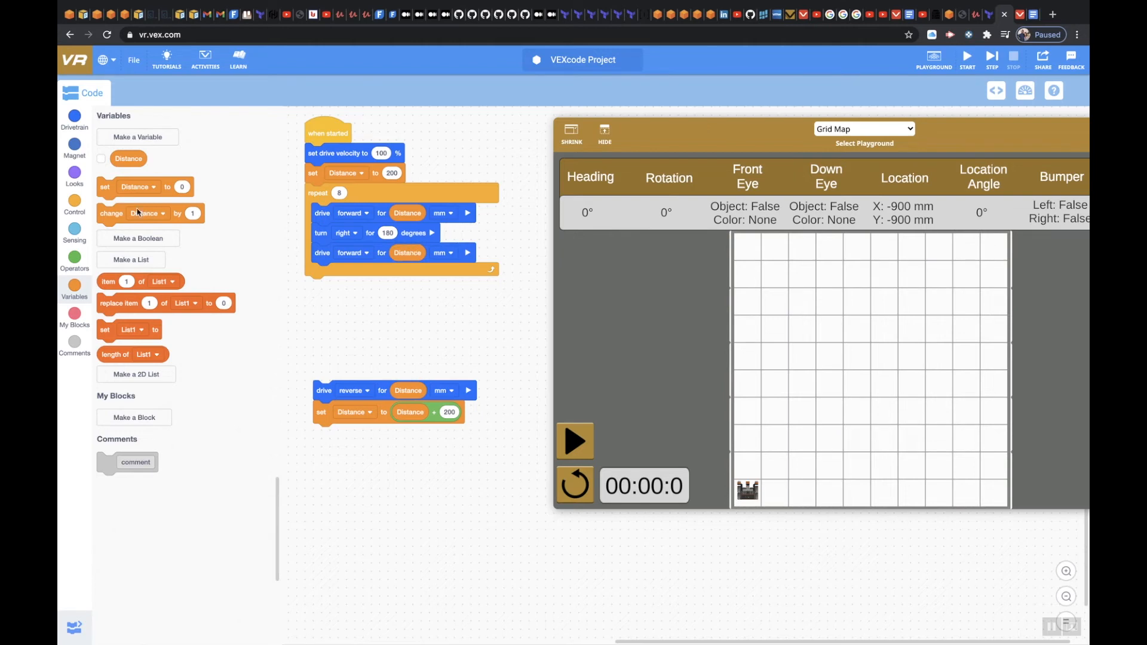
mouse_move(73, 115)
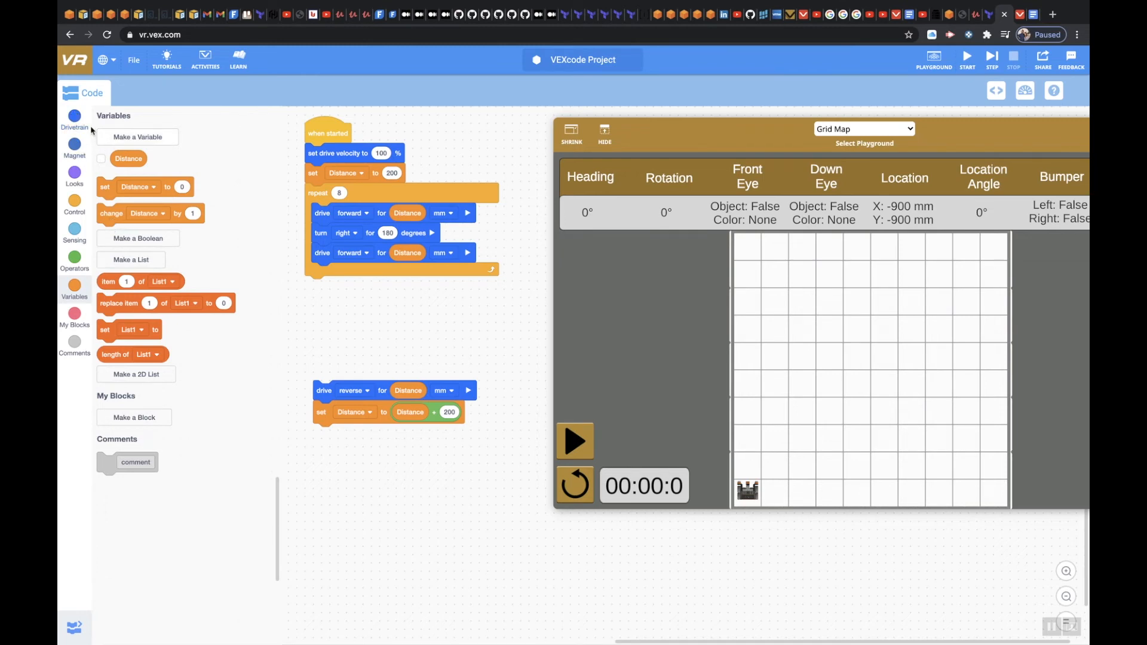
left_click(74, 121)
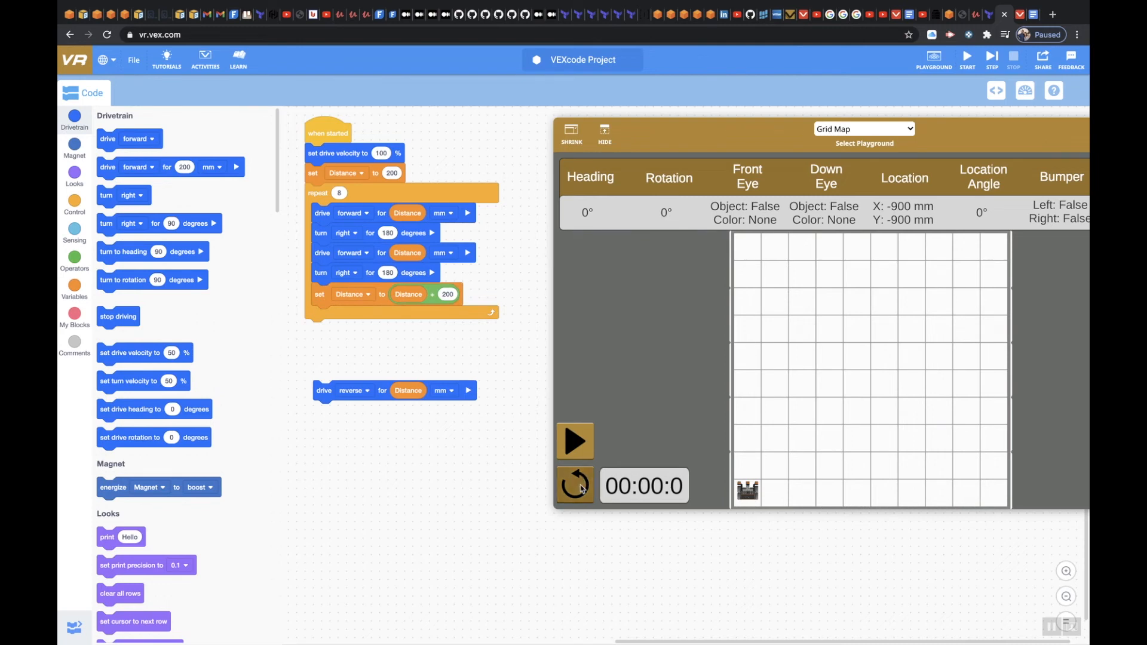
Run the revised program on the Grid Map playground
left_click(574, 441)
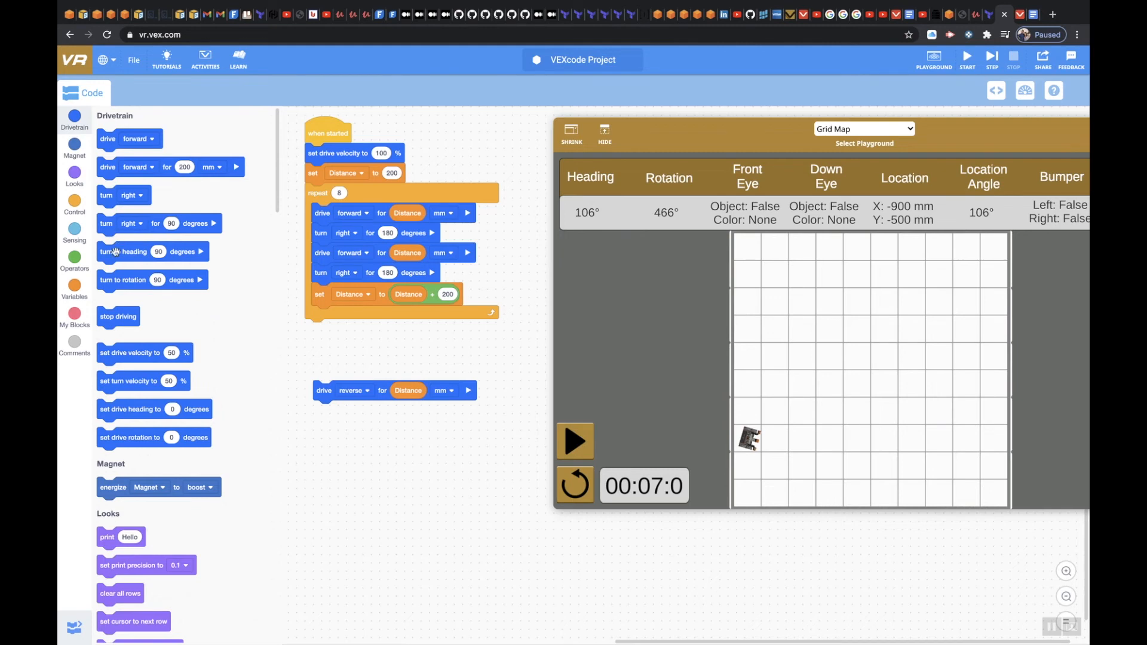
mouse_move(150, 340)
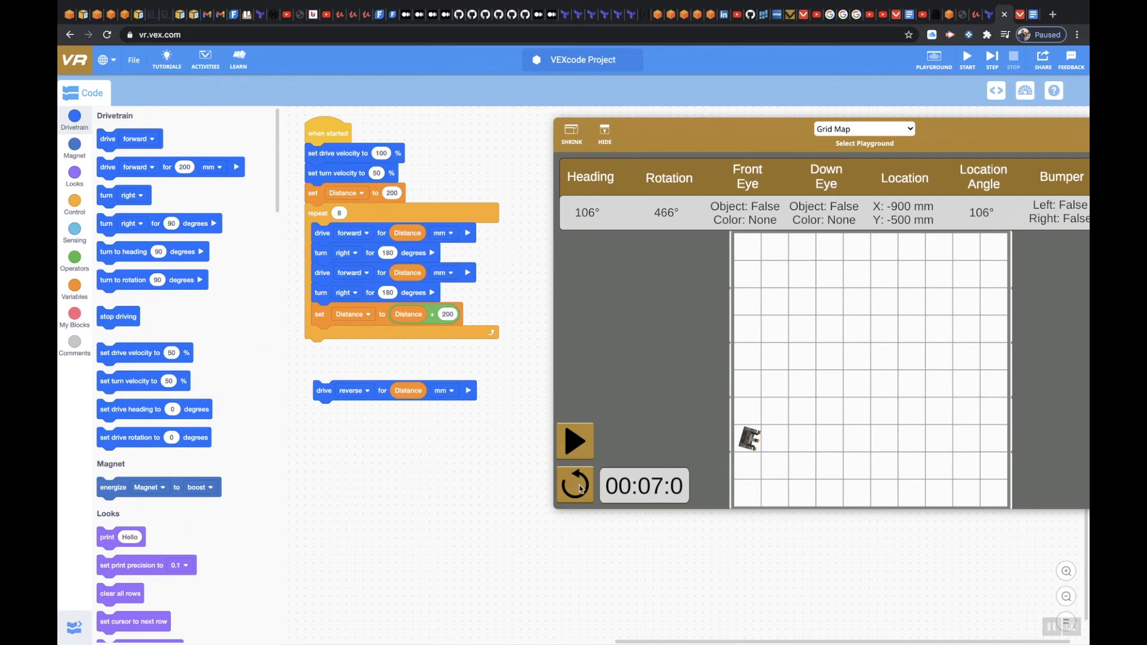
Reset the robot, set turn velocity to 100%, and run the program again
left_click(575, 486)
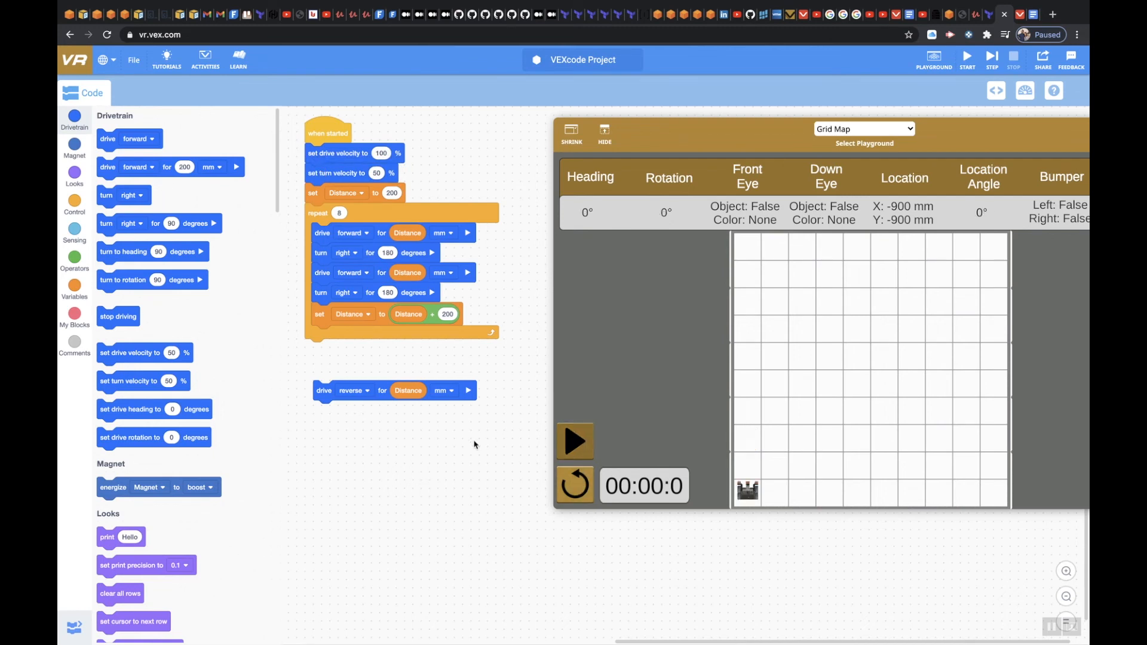
left_click(376, 174)
type("100")
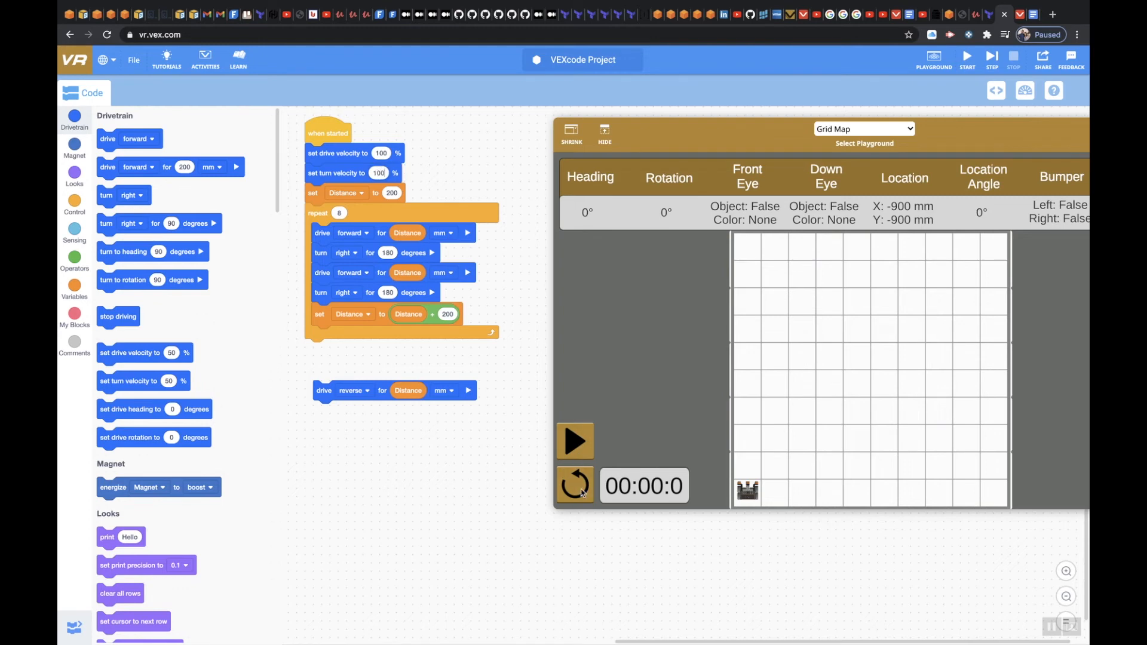
left_click(574, 440)
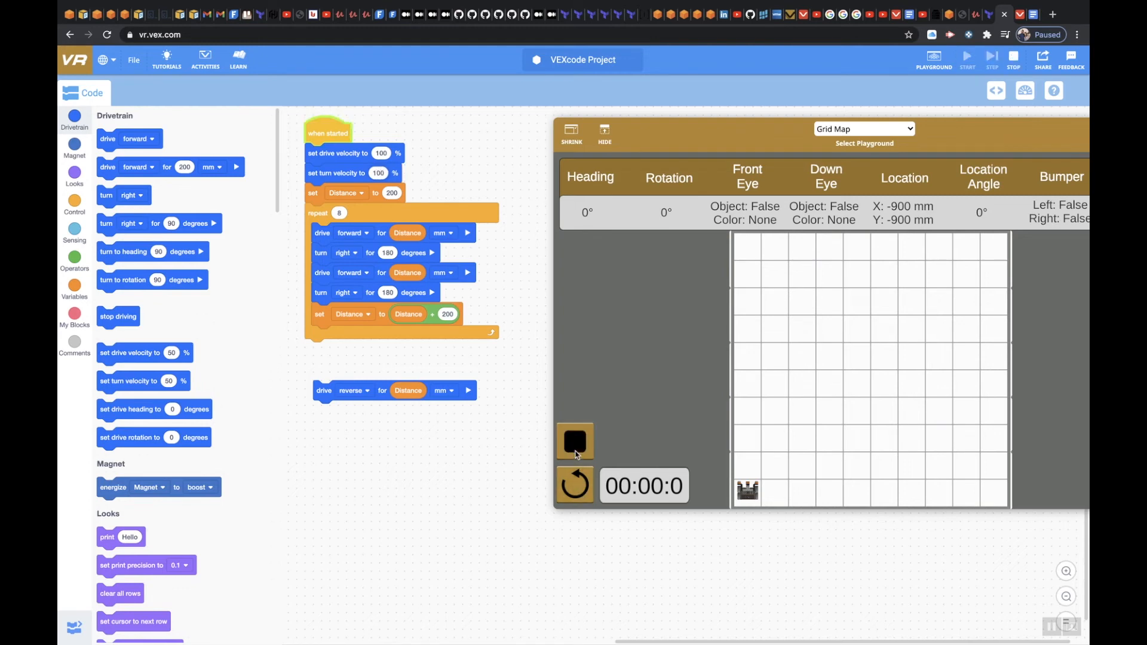